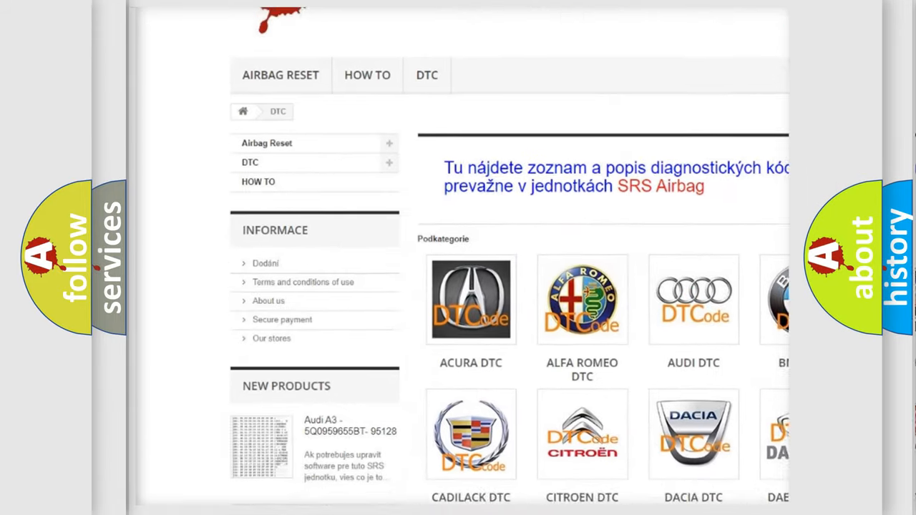
- Open the BMW DTC tile under Podkategorie to show BMW diagnostic trouble code subcategories
{"action": "scroll", "scroll_direction": "down", "scroll_amount": 3}
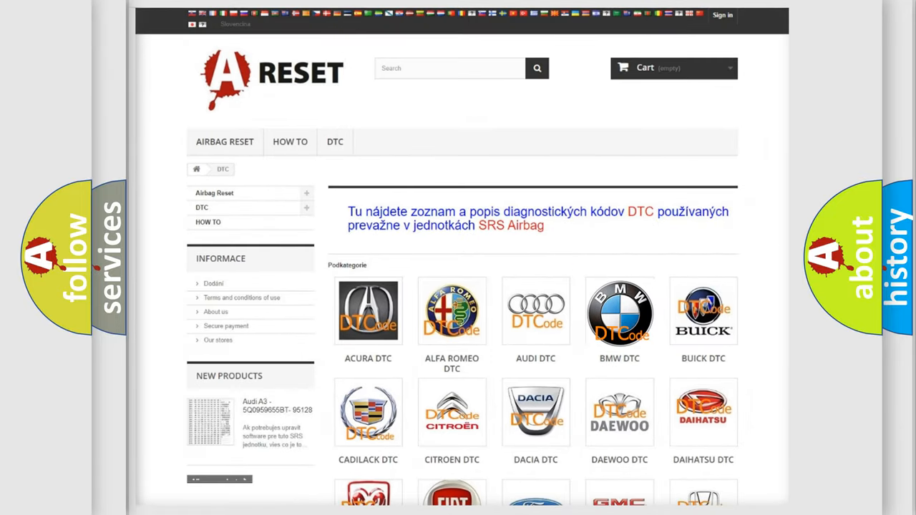
{"action": "left_click", "coordinate": [619, 311]}
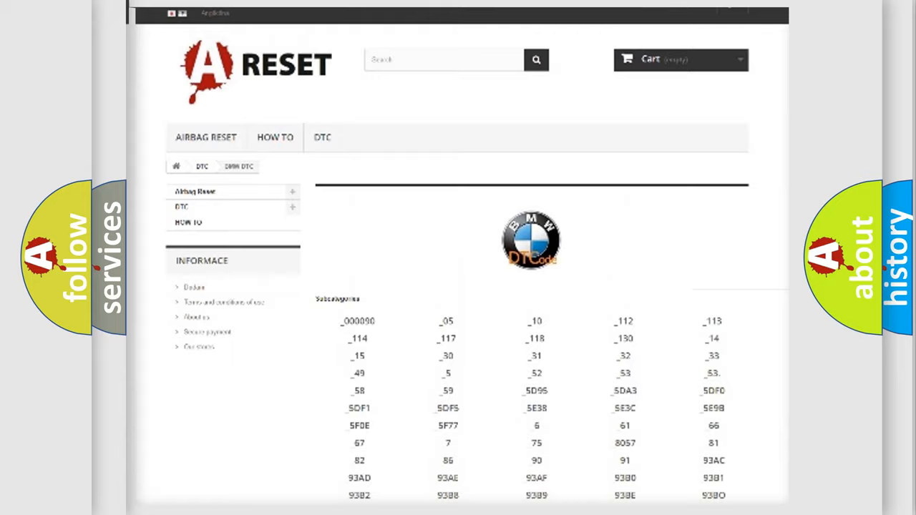